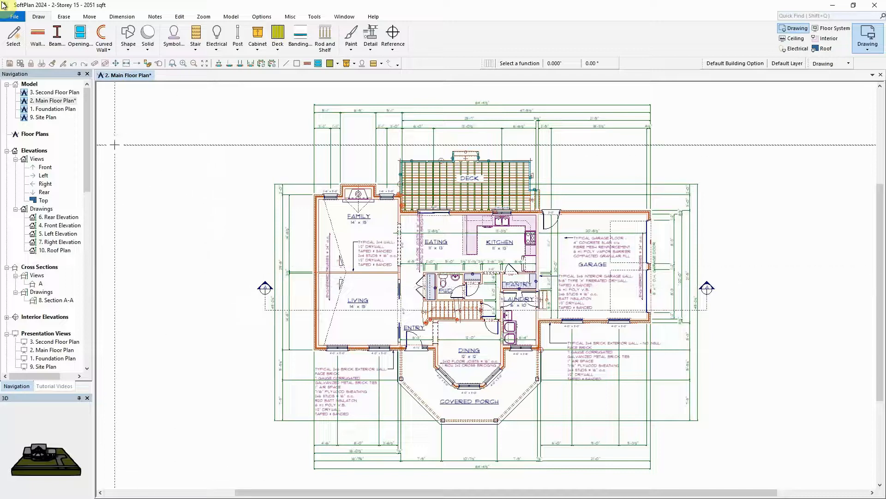
# Step: Open the Front view under Elevations as the South Elevation model window
pyautogui.click(37, 159)
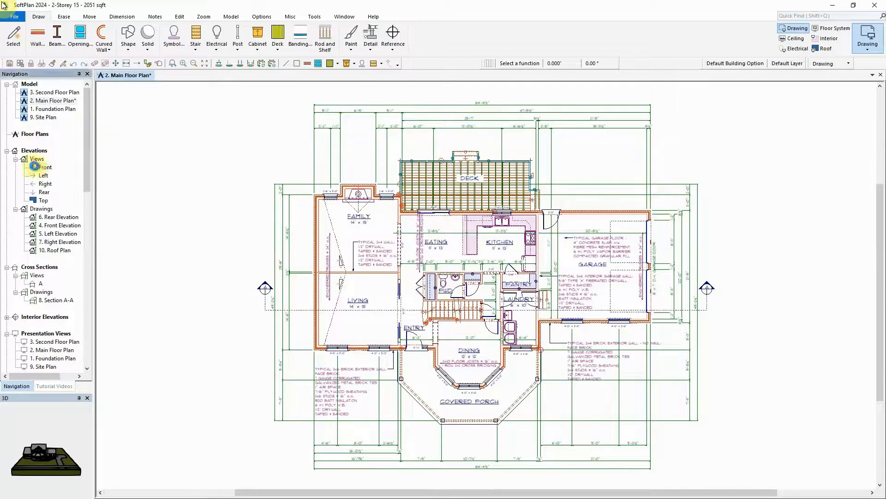
pyautogui.doubleClick(44, 166)
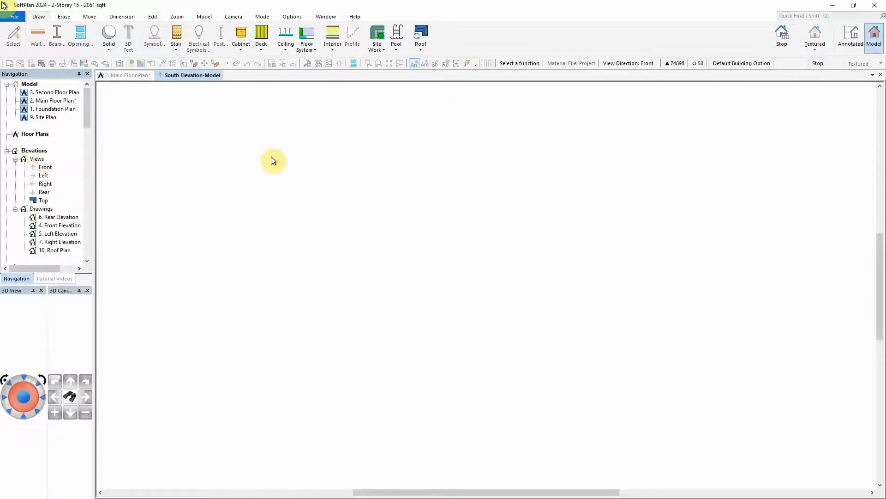
# Step: Show the south elevation as the Annotated drawing and zoom to fit the building
pyautogui.click(815, 35)
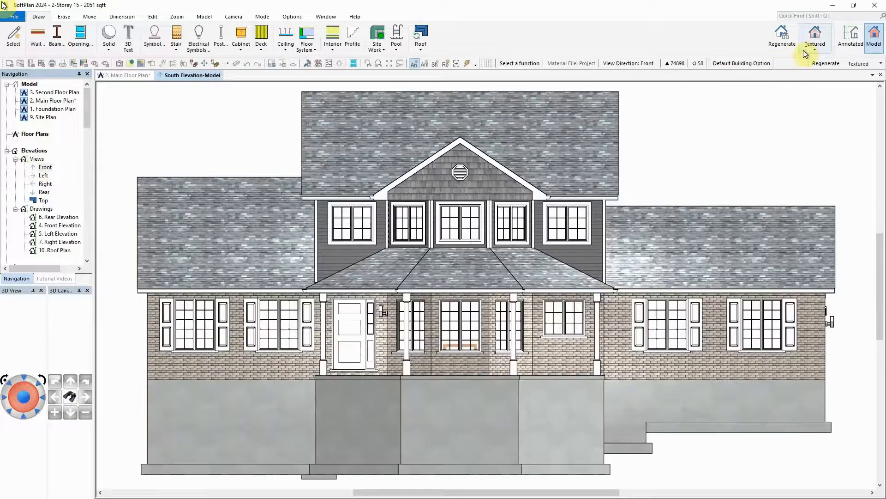
pyautogui.click(849, 37)
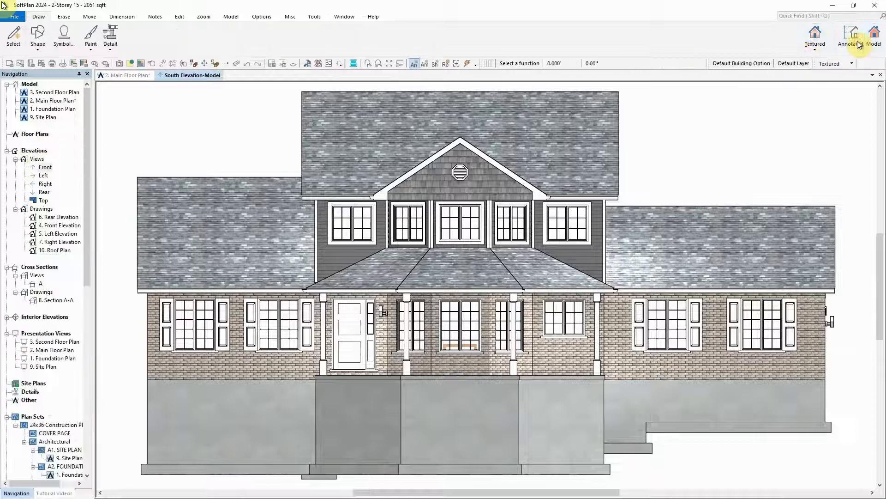
pyautogui.click(849, 33)
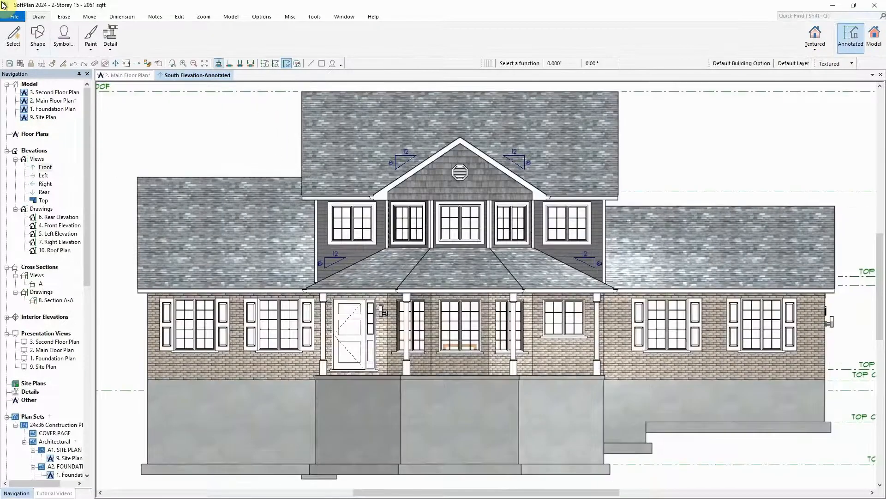
pyautogui.click(194, 63)
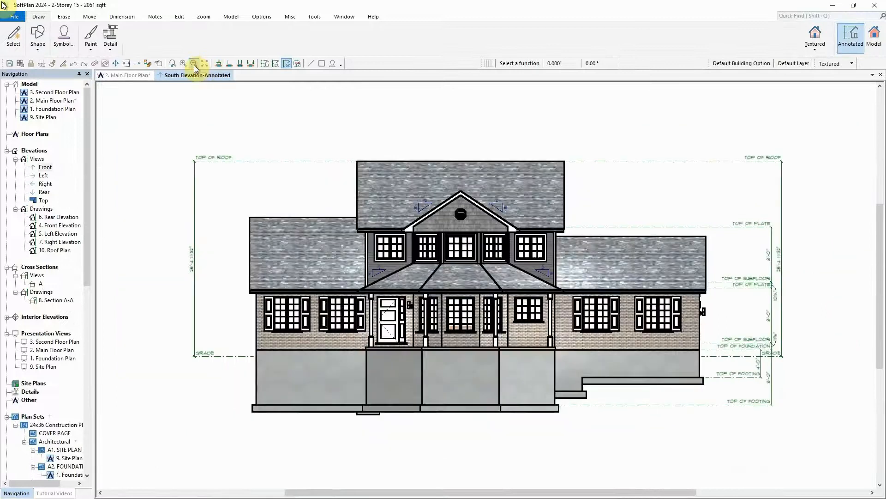
pyautogui.click(193, 63)
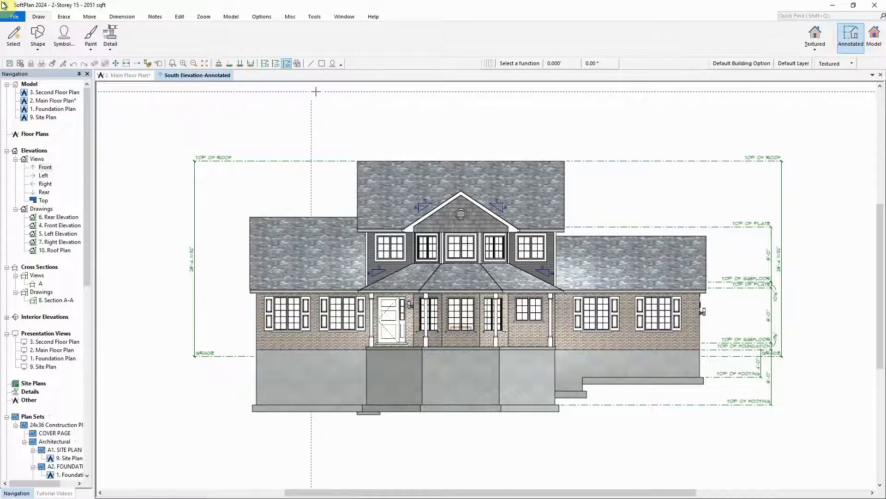
pyautogui.moveTo(762, 239)
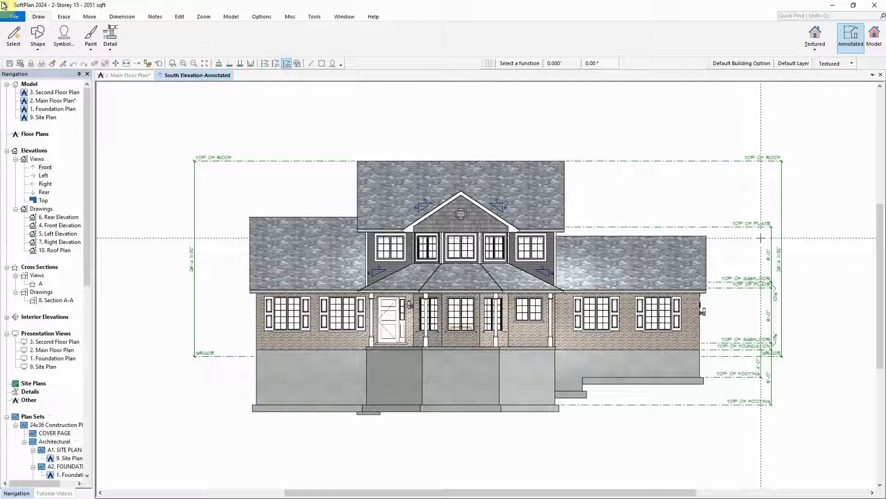
# Step: Edit the TOP OF PLATE marker to also appear on the opposite side
pyautogui.rightClick(756, 224)
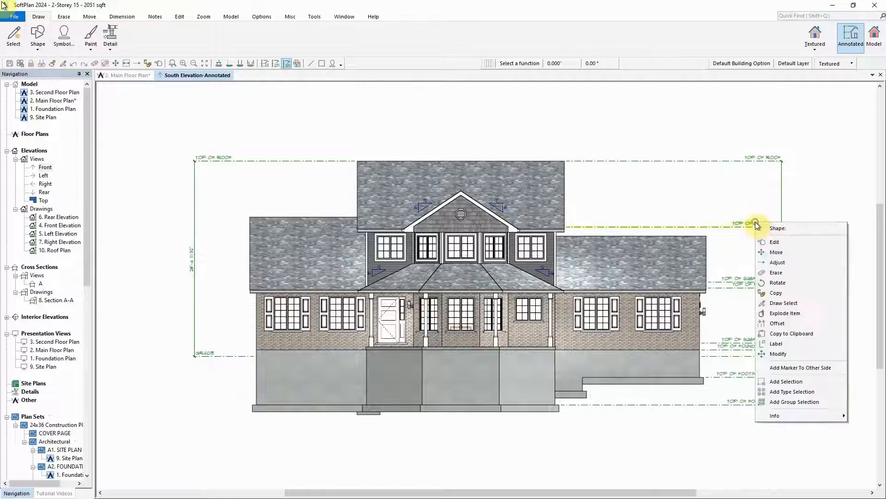
pyautogui.click(774, 241)
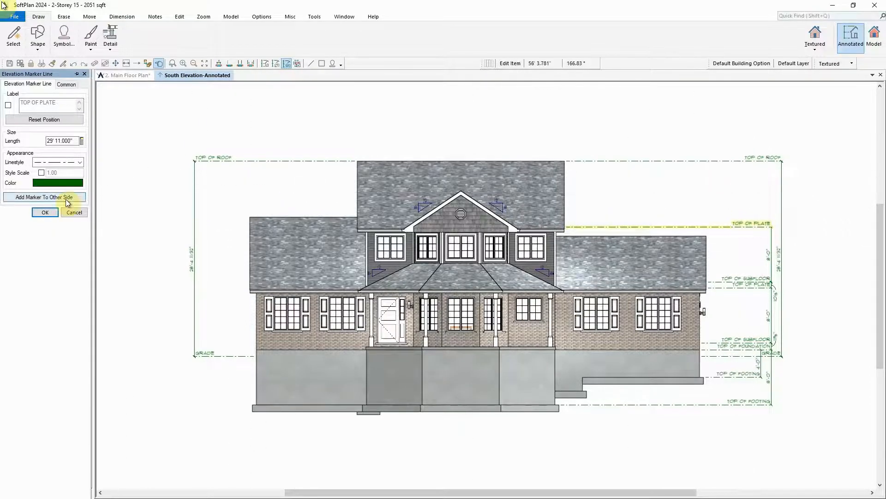
pyautogui.click(44, 212)
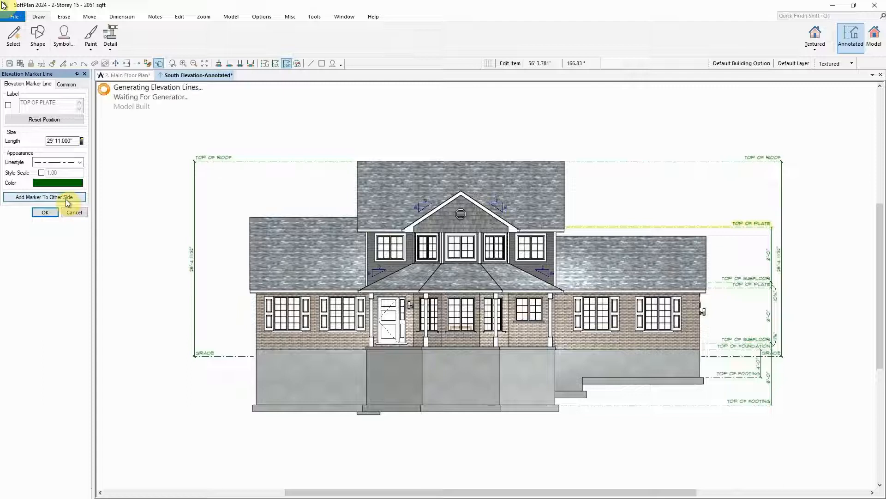
pyautogui.click(45, 212)
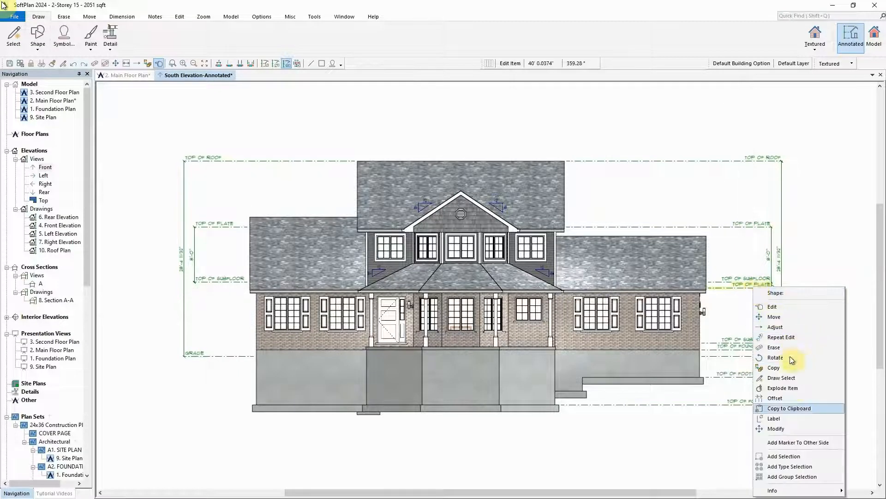
pyautogui.moveTo(798, 442)
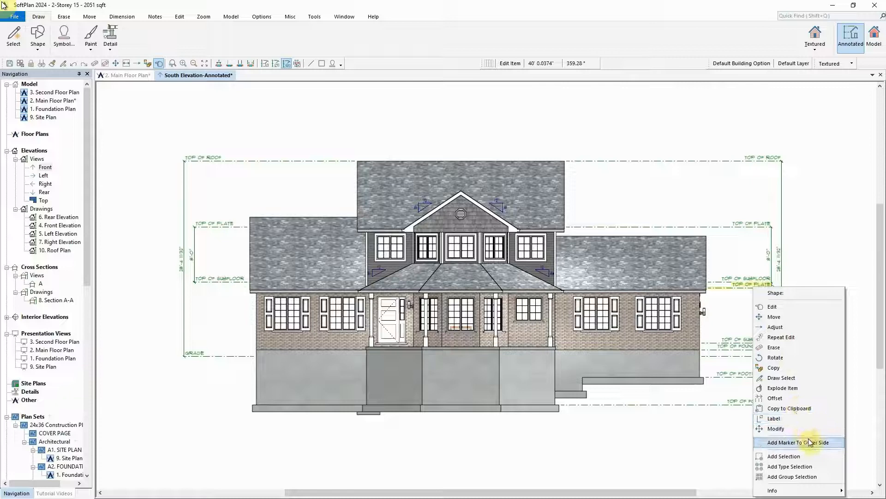
# Step: Mirror the lower top of subfloor and top of plate markers onto the left side
pyautogui.click(799, 442)
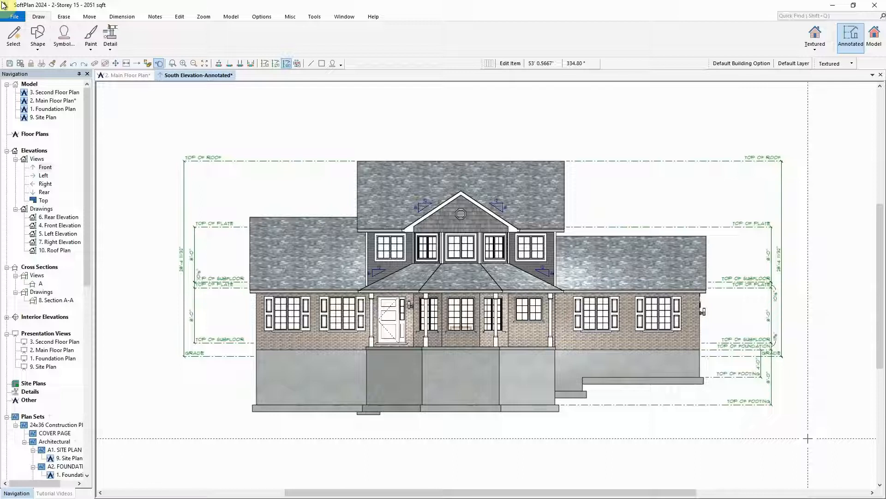
pyautogui.moveTo(737, 380)
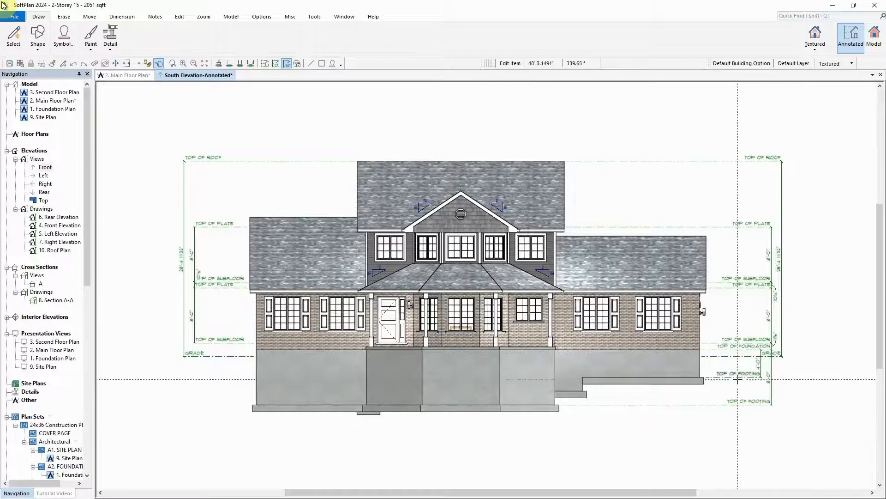
# Step: Edit the upper TOP OF FOOTING marker to add it to the left side
pyautogui.doubleClick(737, 380)
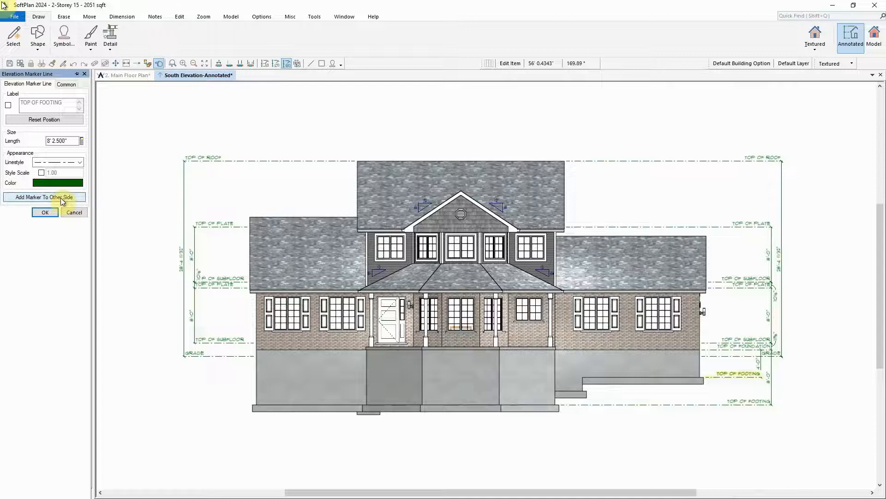
pyautogui.click(45, 212)
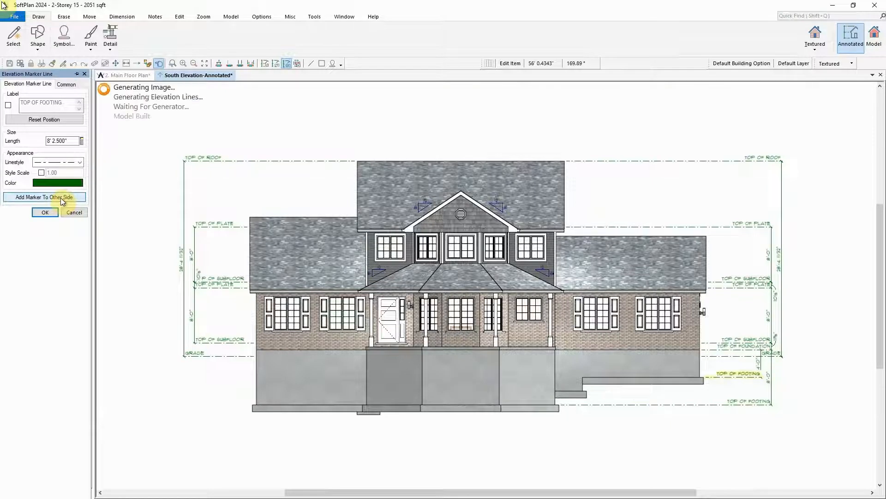
pyautogui.click(44, 212)
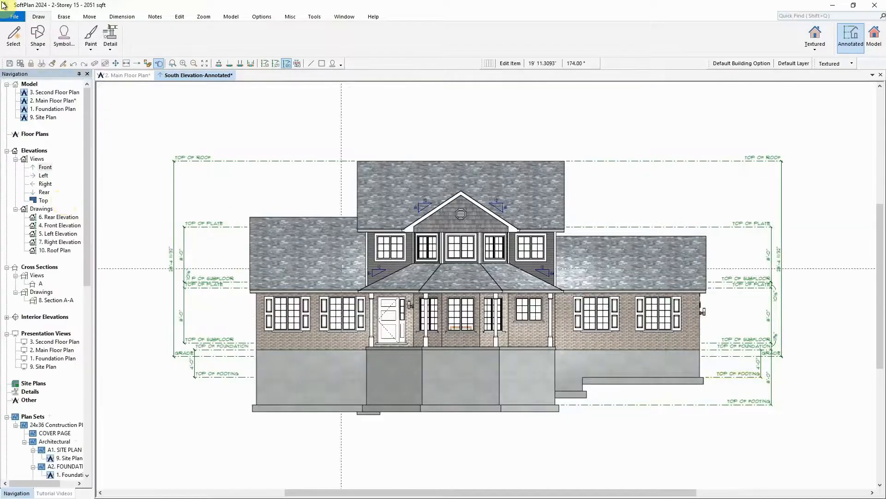
# Step: Add the lowest TOP OF FOOTING marker to the left side via its context menu
pyautogui.rightClick(732, 404)
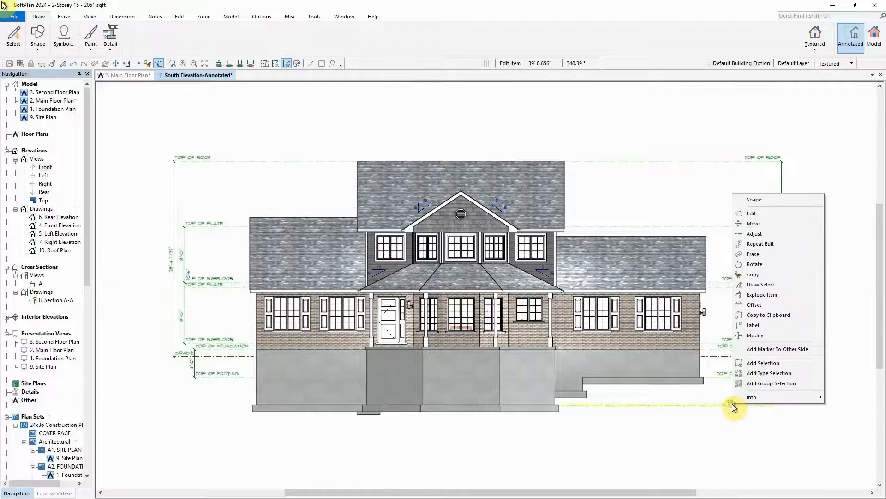
pyautogui.moveTo(767, 355)
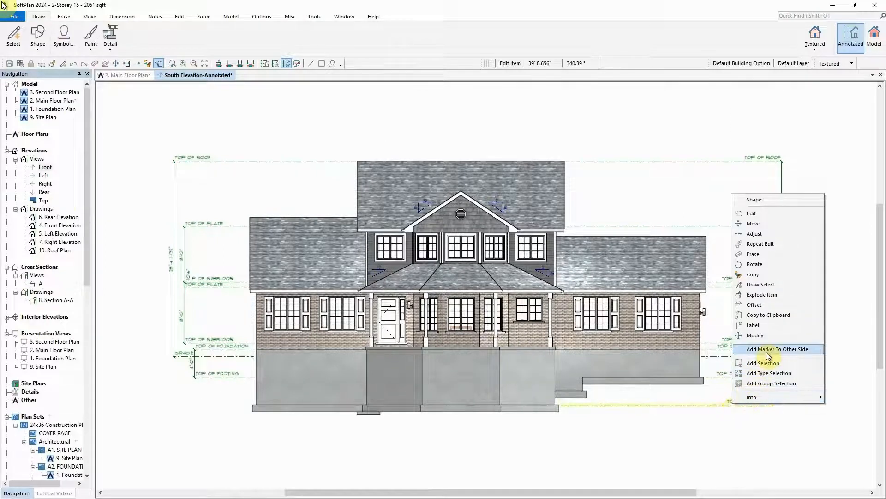
pyautogui.click(779, 349)
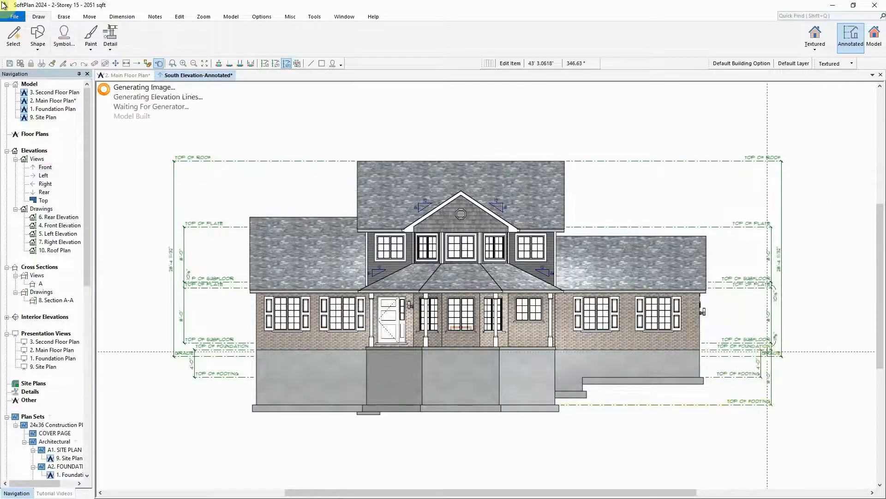